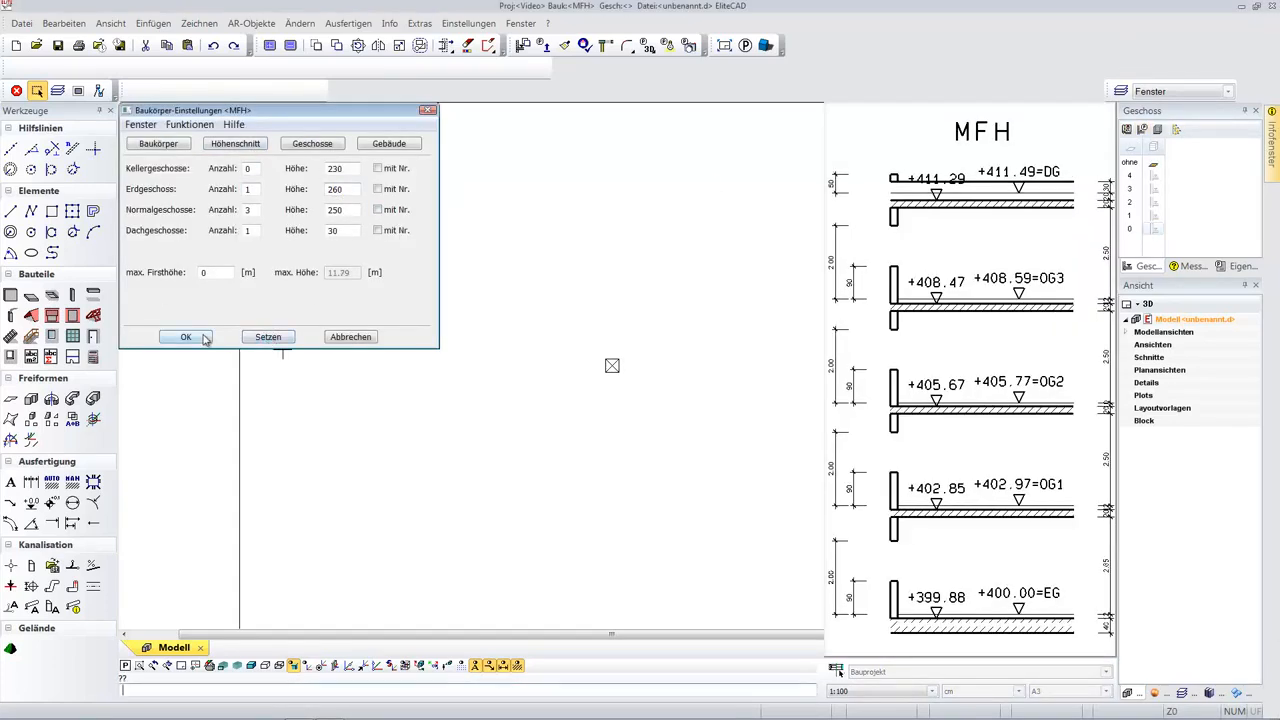
Confirm the storey heights and terrain parameters, then import the terrain points from the CSV file.
{"action": "left_click", "coordinate": [184, 336]}
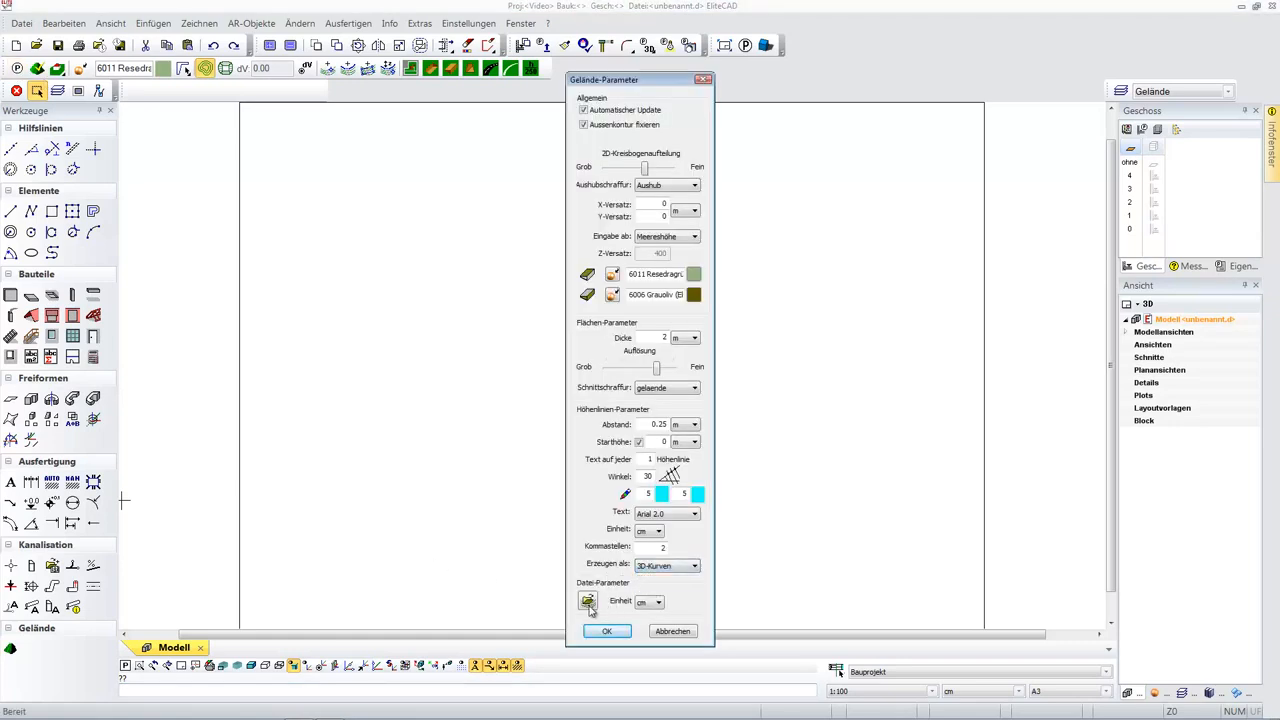
{"action": "left_click", "coordinate": [584, 600]}
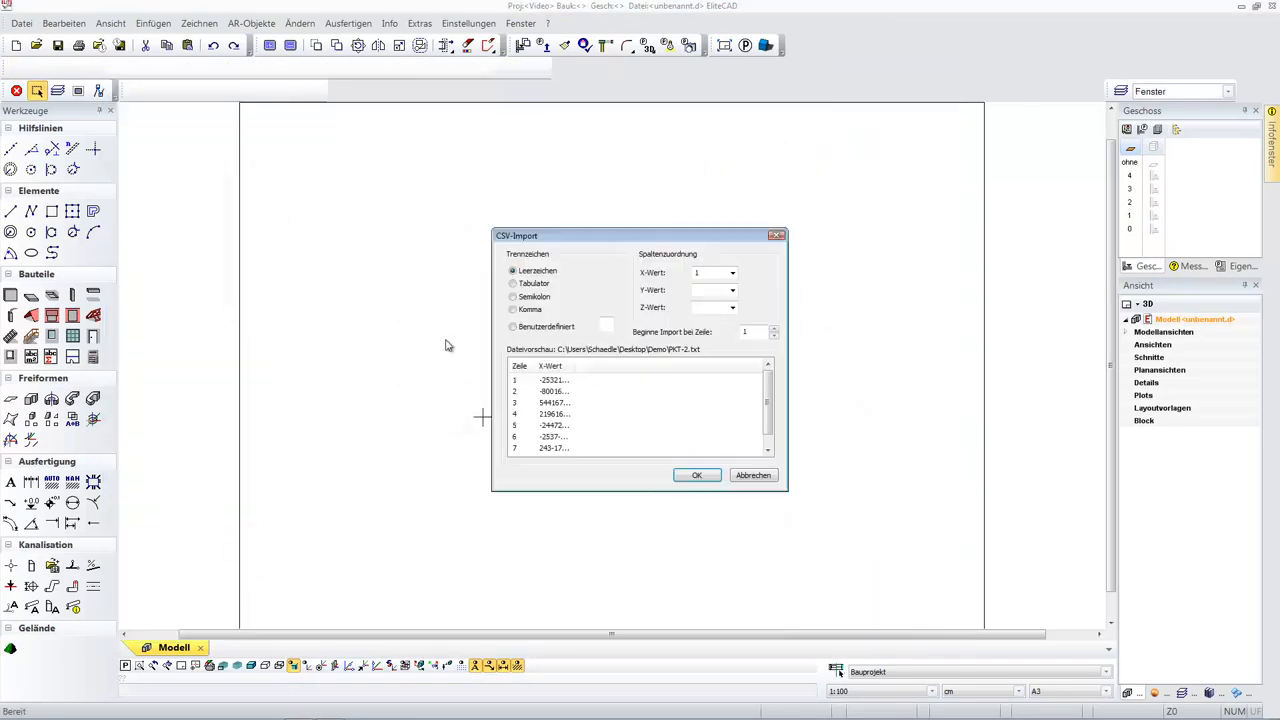
{"action": "left_click", "coordinate": [696, 476]}
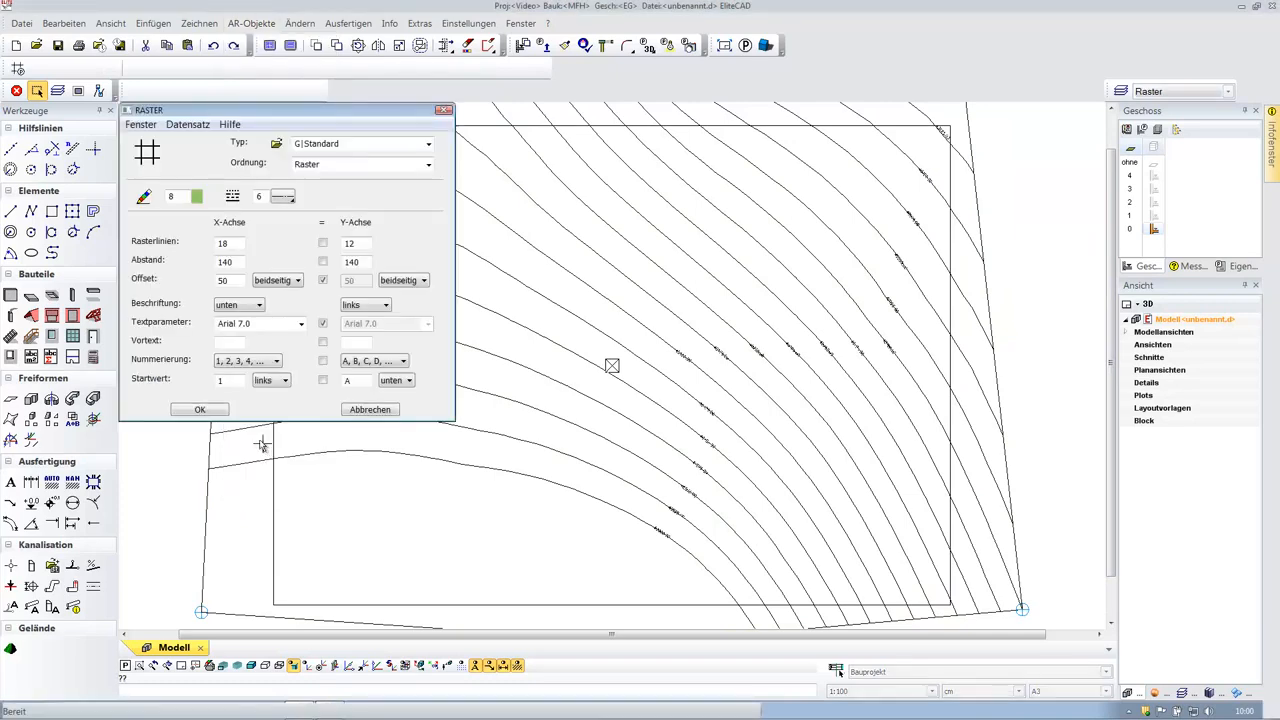
Confirm the RASTER dialog with 18 X and 12 Y lines at 140 spacing and place the grid.
{"action": "left_click", "coordinate": [200, 408]}
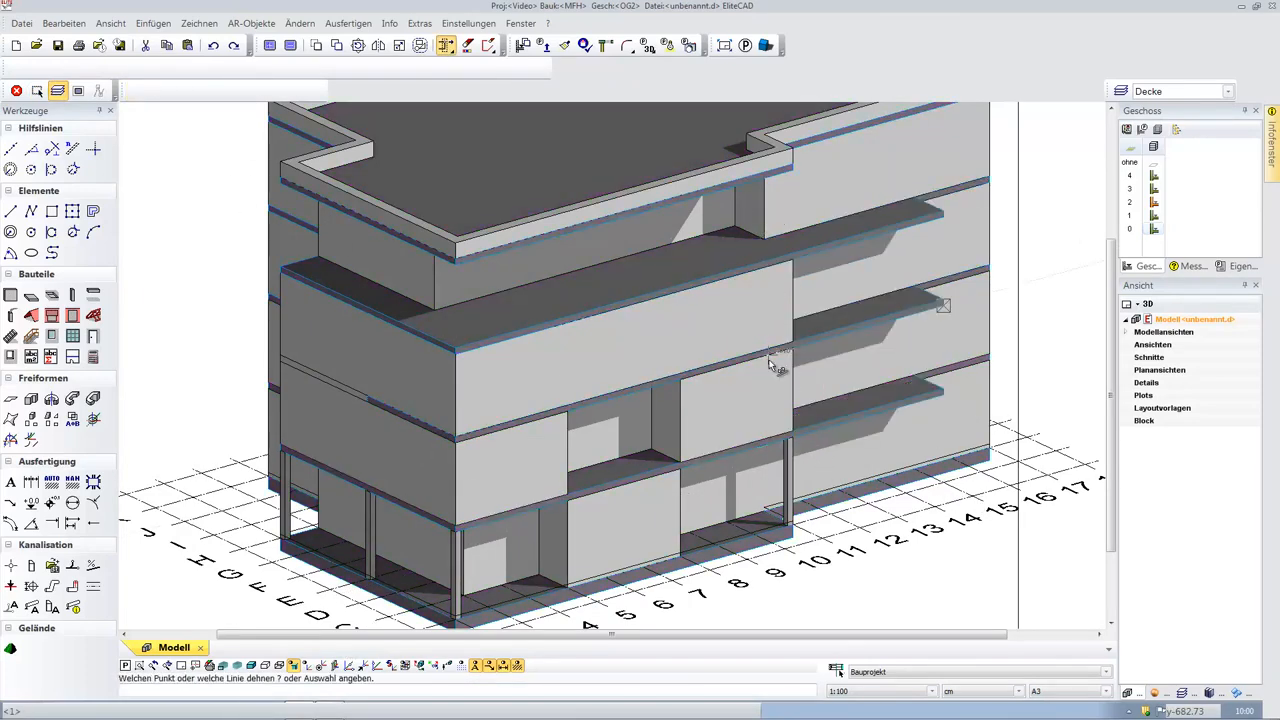
Stretch a floor slab edge outward to form a projecting balcony.
{"action": "left_click_drag", "start_coordinate": [770, 364], "coordinate": [400, 430]}
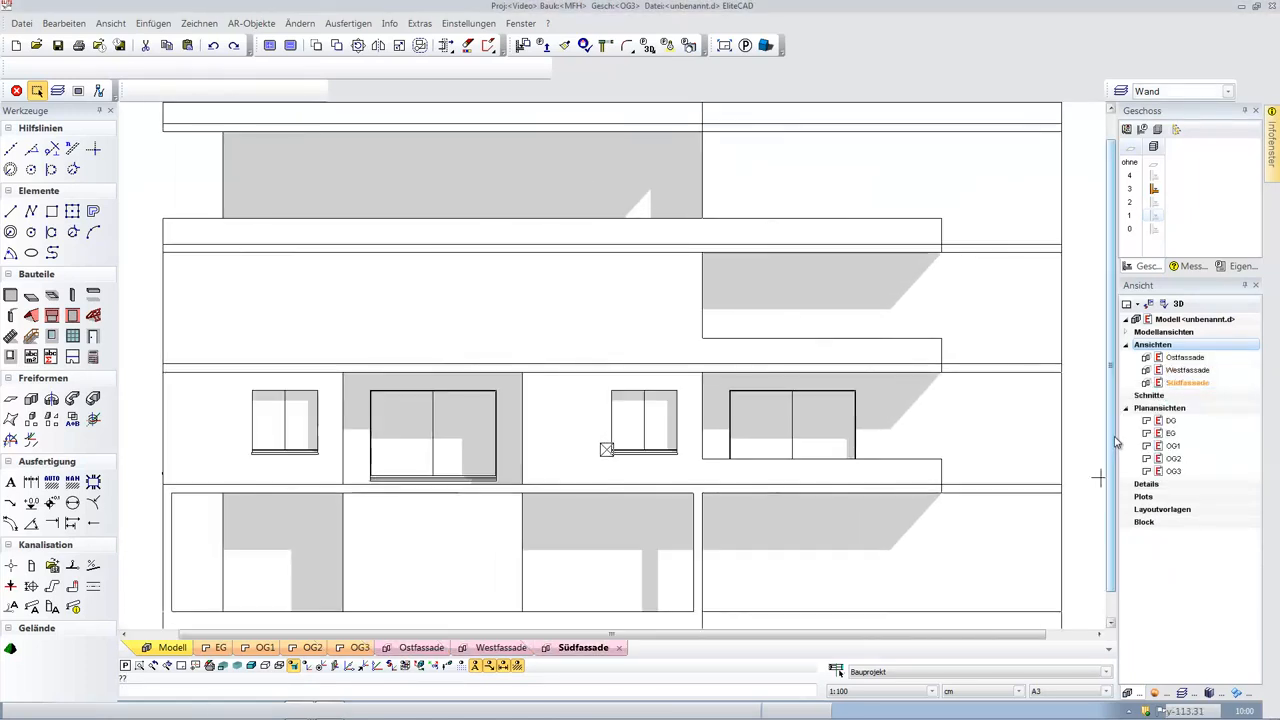
Switch to the Südfassade elevation layout tab.
{"action": "left_click", "coordinate": [172, 648]}
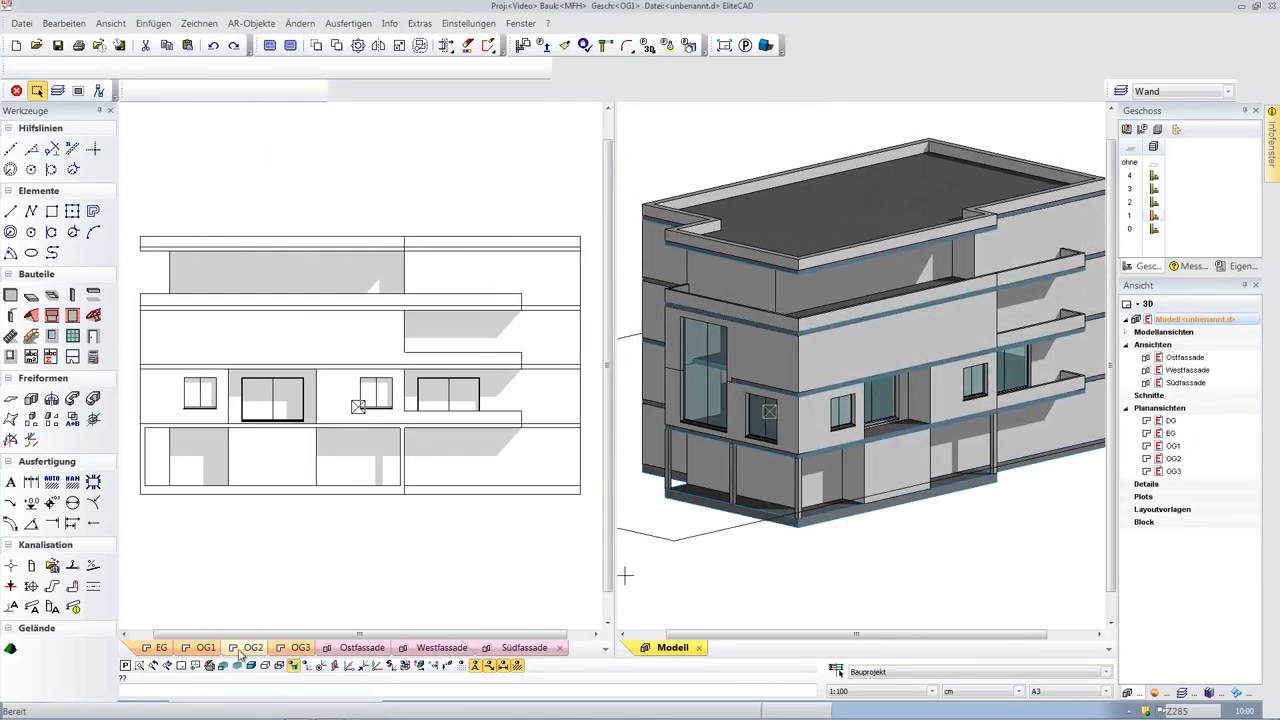
Show the Modell 3D view in the pane beside the Südfassade elevation.
{"action": "left_click", "coordinate": [200, 648]}
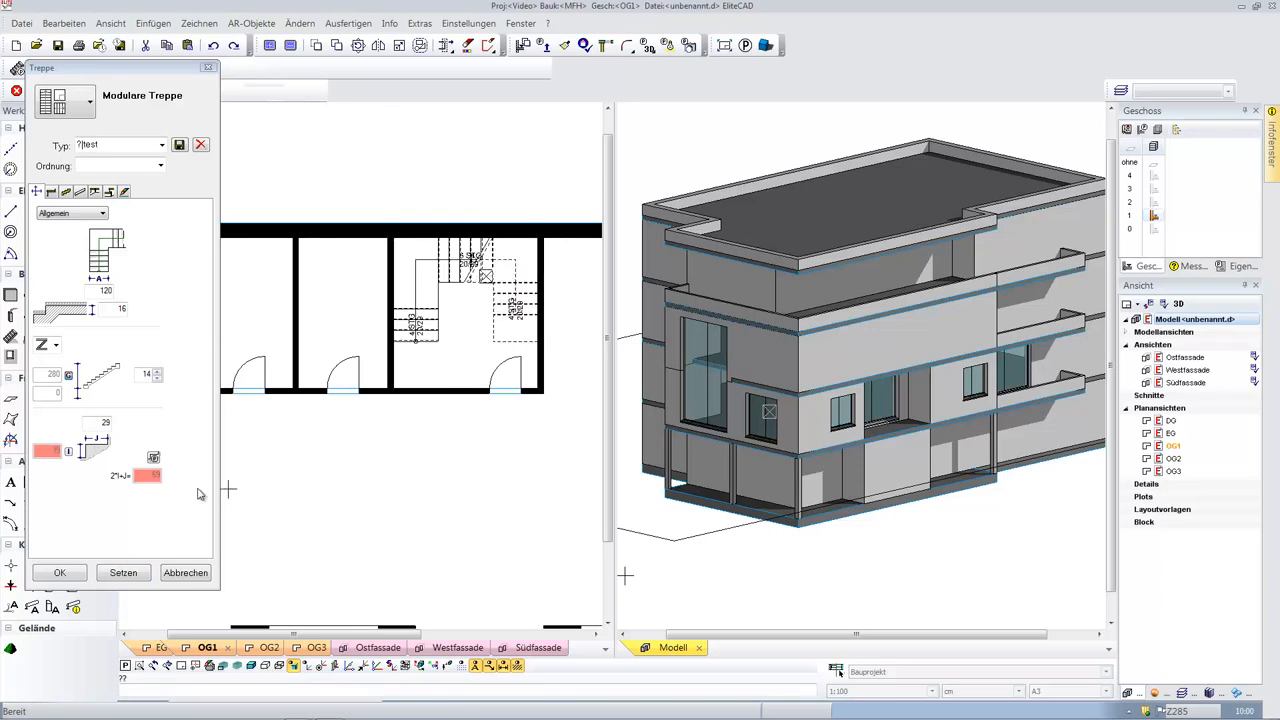
Adjust a step dimension of the second flight in the Modulare Treppe dialog and confirm.
{"action": "left_click", "coordinate": [70, 212]}
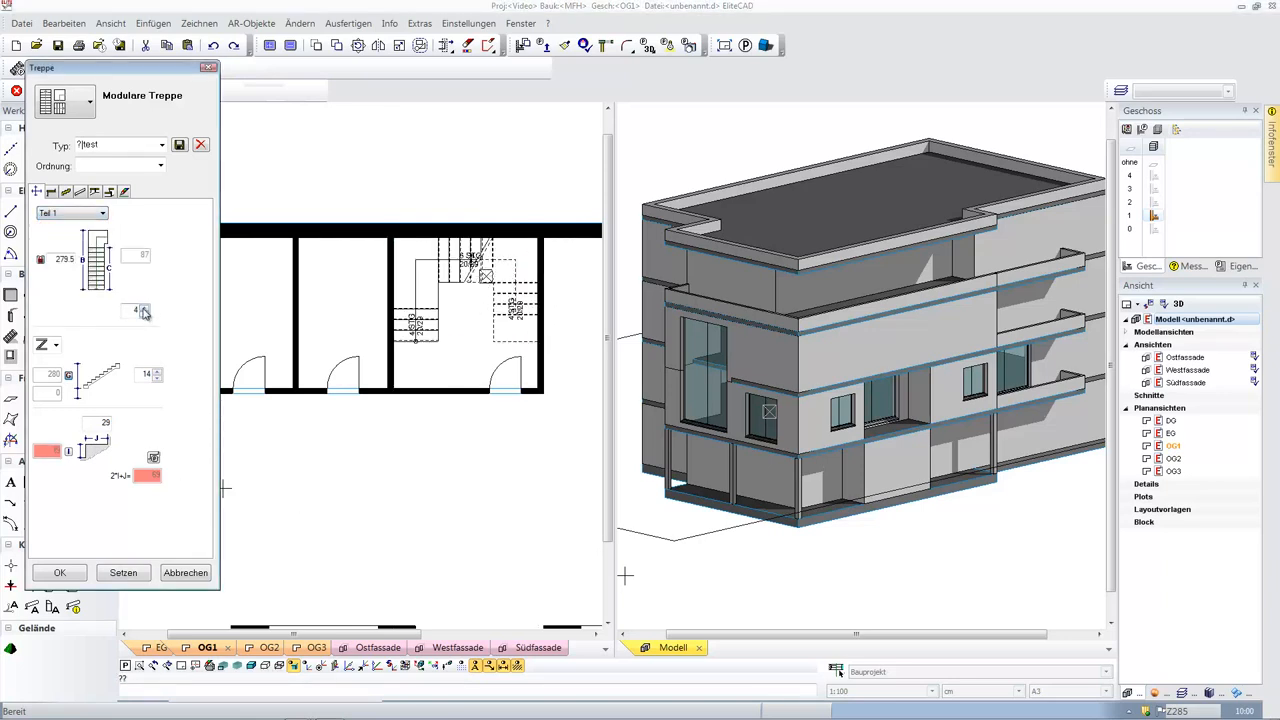
{"action": "left_click", "coordinate": [144, 308]}
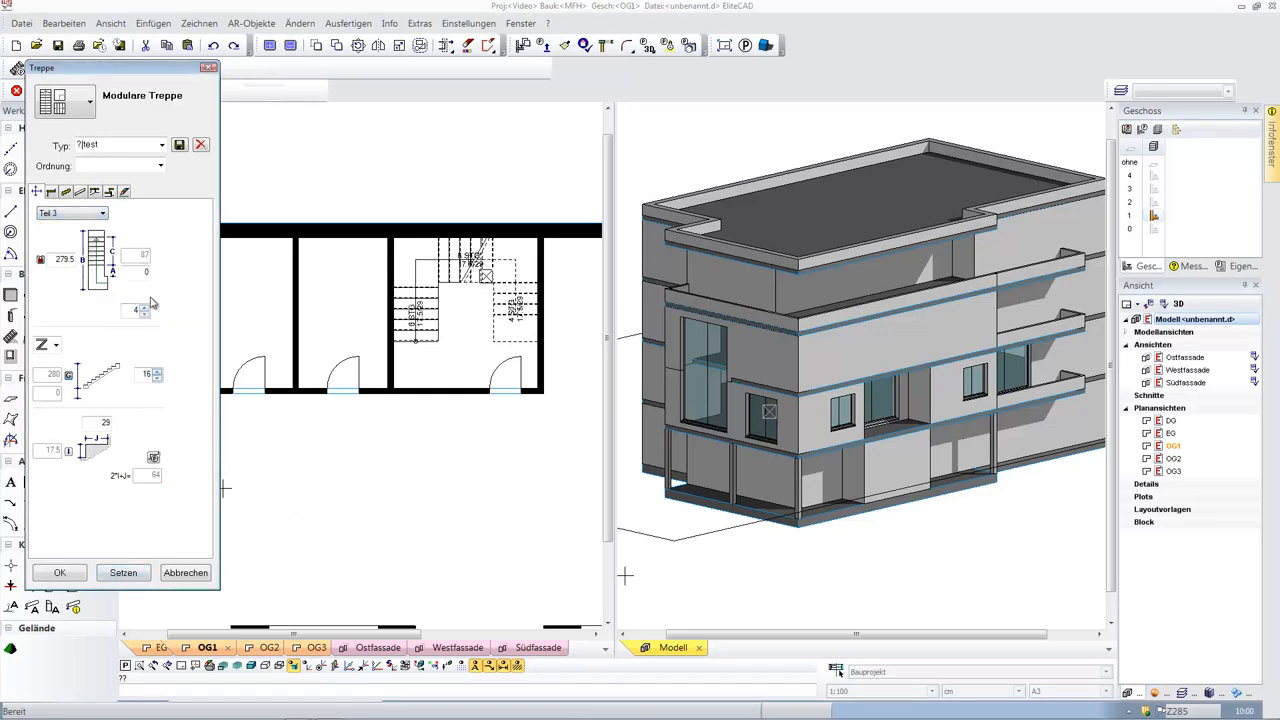
{"action": "left_click", "coordinate": [122, 572]}
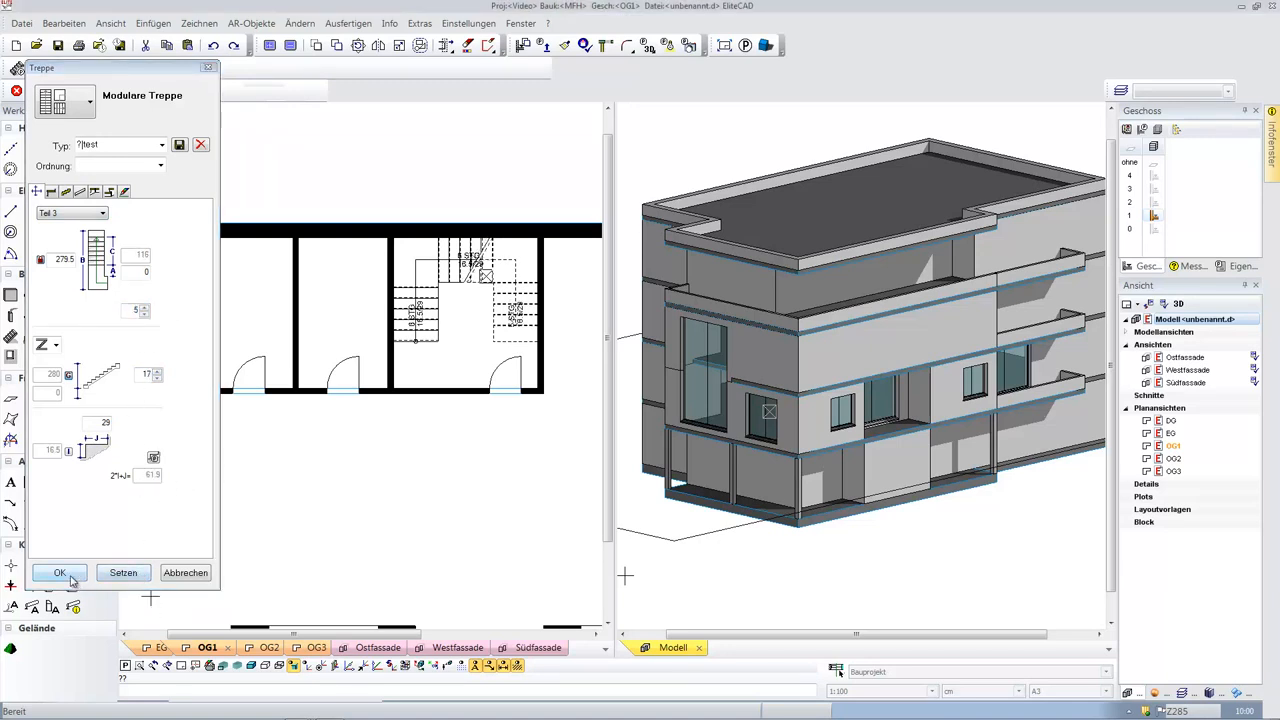
{"action": "left_click", "coordinate": [58, 572]}
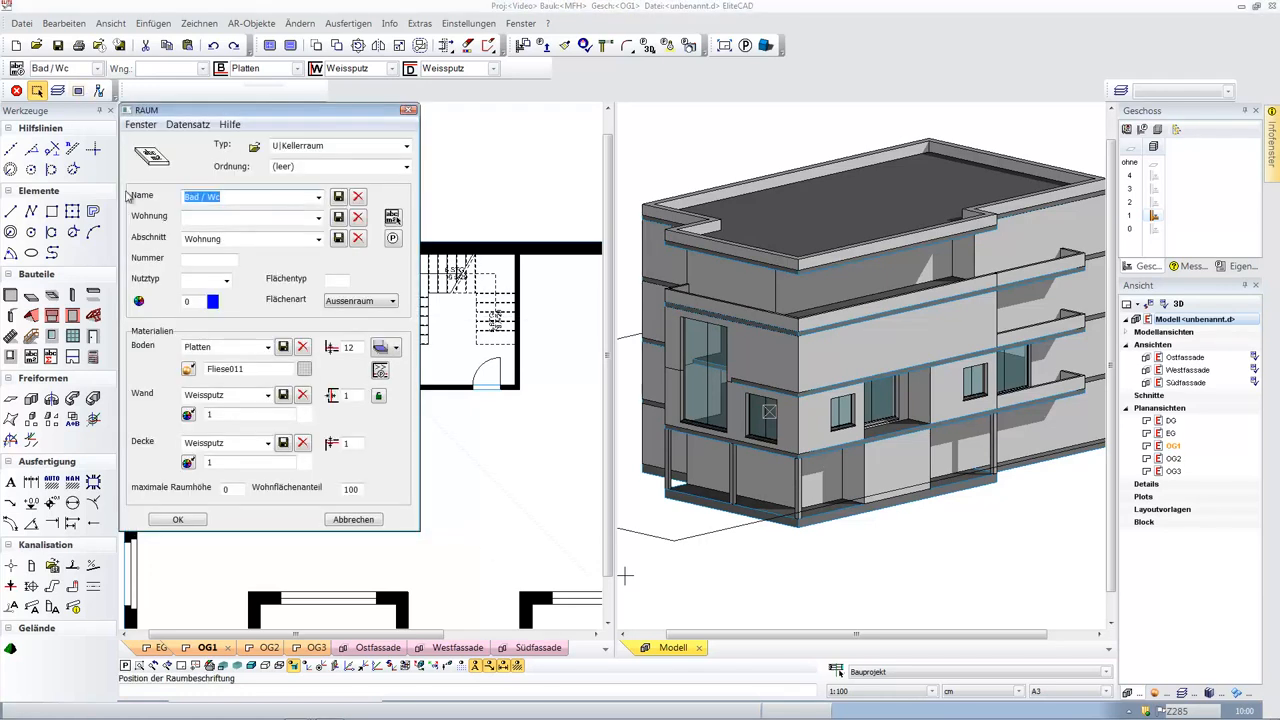
Place the Bad/WC room label in the plan and finish the RAUM tool.
{"action": "left_click", "coordinate": [268, 348]}
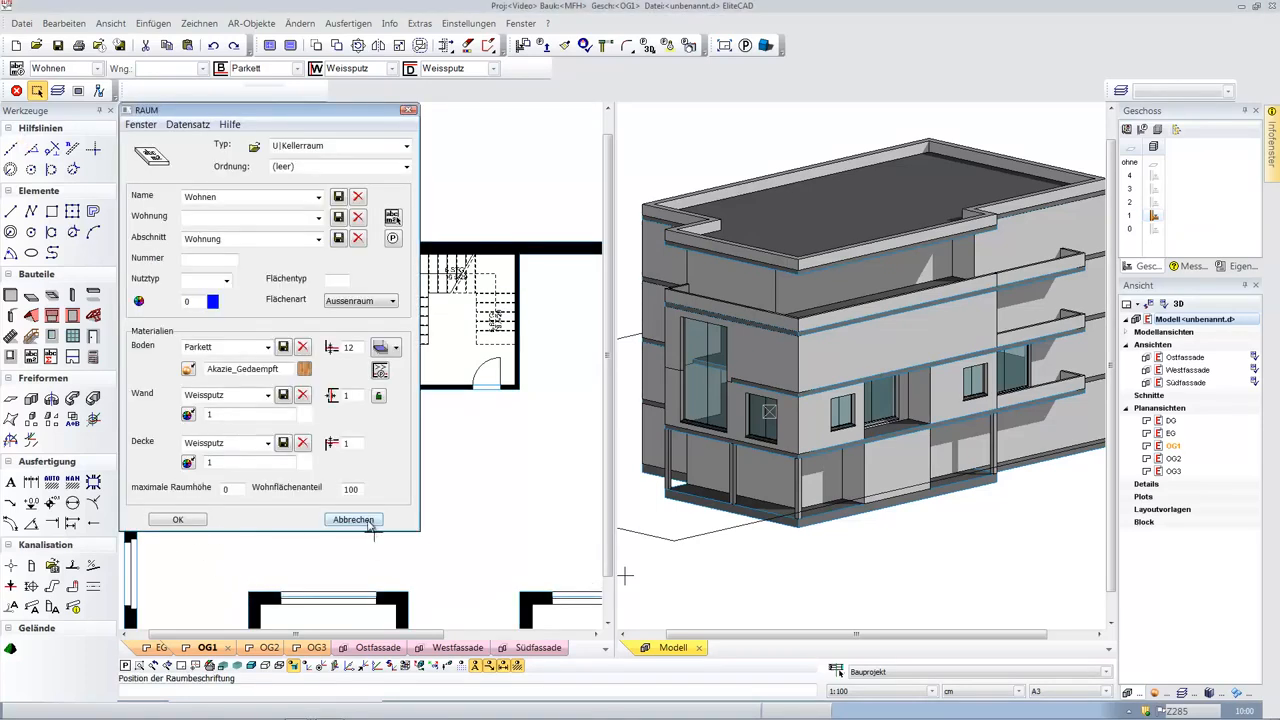
{"action": "left_click", "coordinate": [352, 520]}
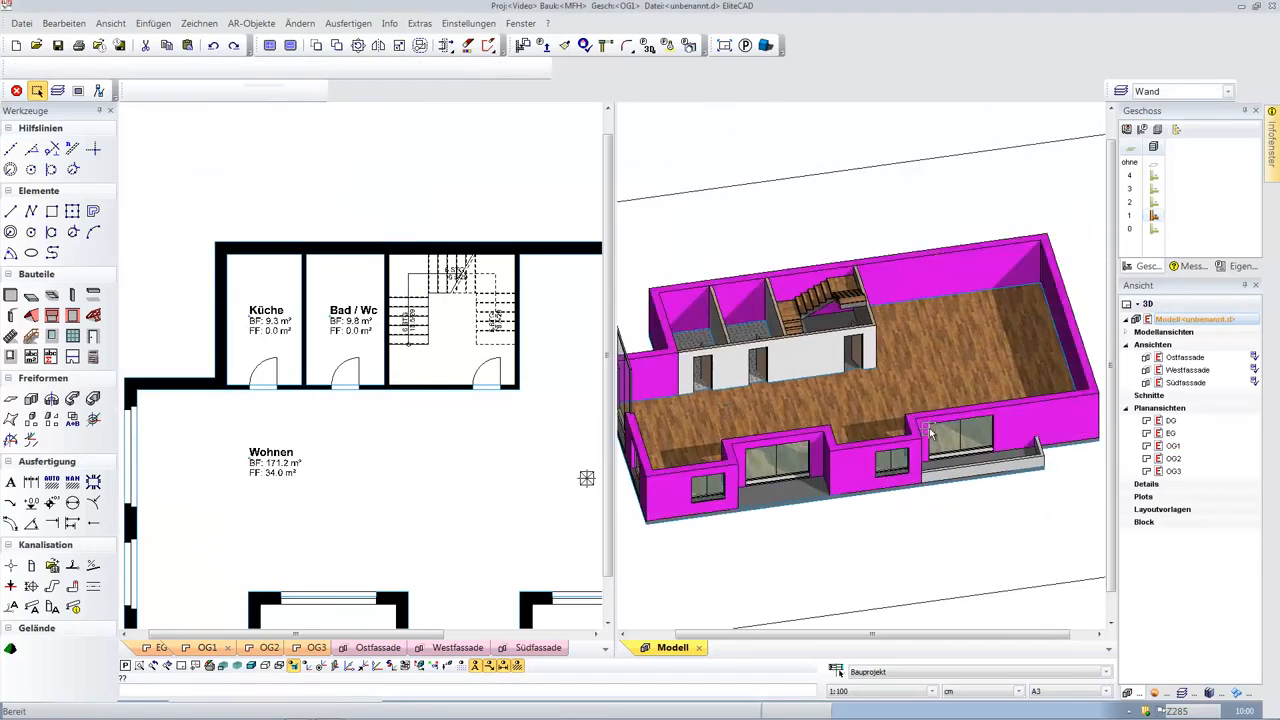
Load the Mehrfamilienhaus project file via Datei > Öffnen.
{"action": "left_click", "coordinate": [528, 648]}
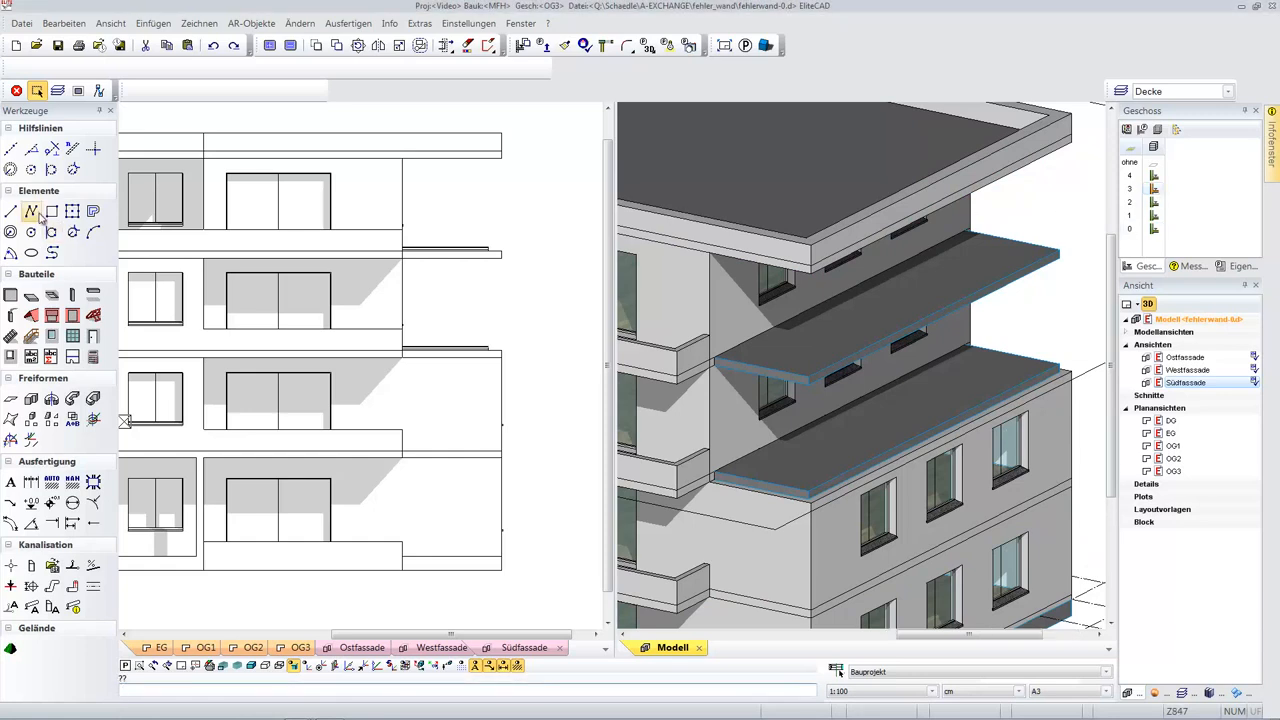
Start the Geländer tool to place a railing along the upper balcony slab edge.
{"action": "left_click", "coordinate": [12, 210]}
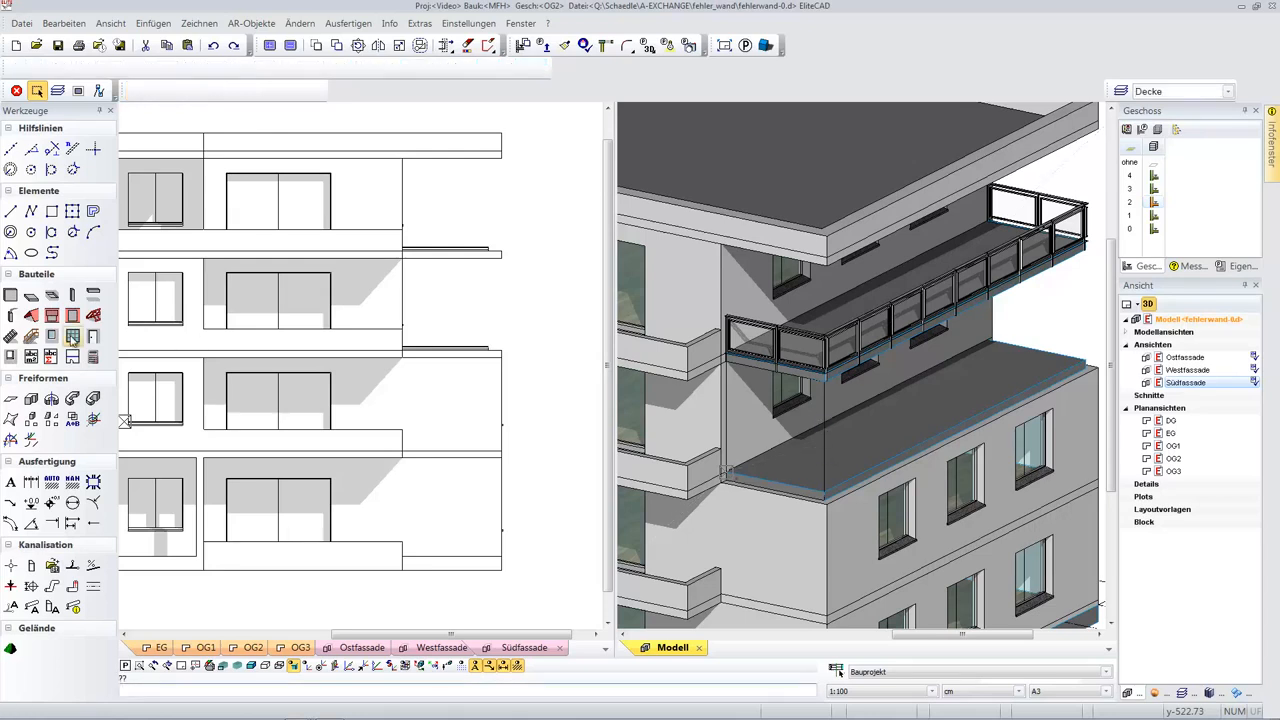
Create the glass wall below the balcony and divide it with 10 vertical glazing bars via Setzen.
{"action": "left_click", "coordinate": [72, 336]}
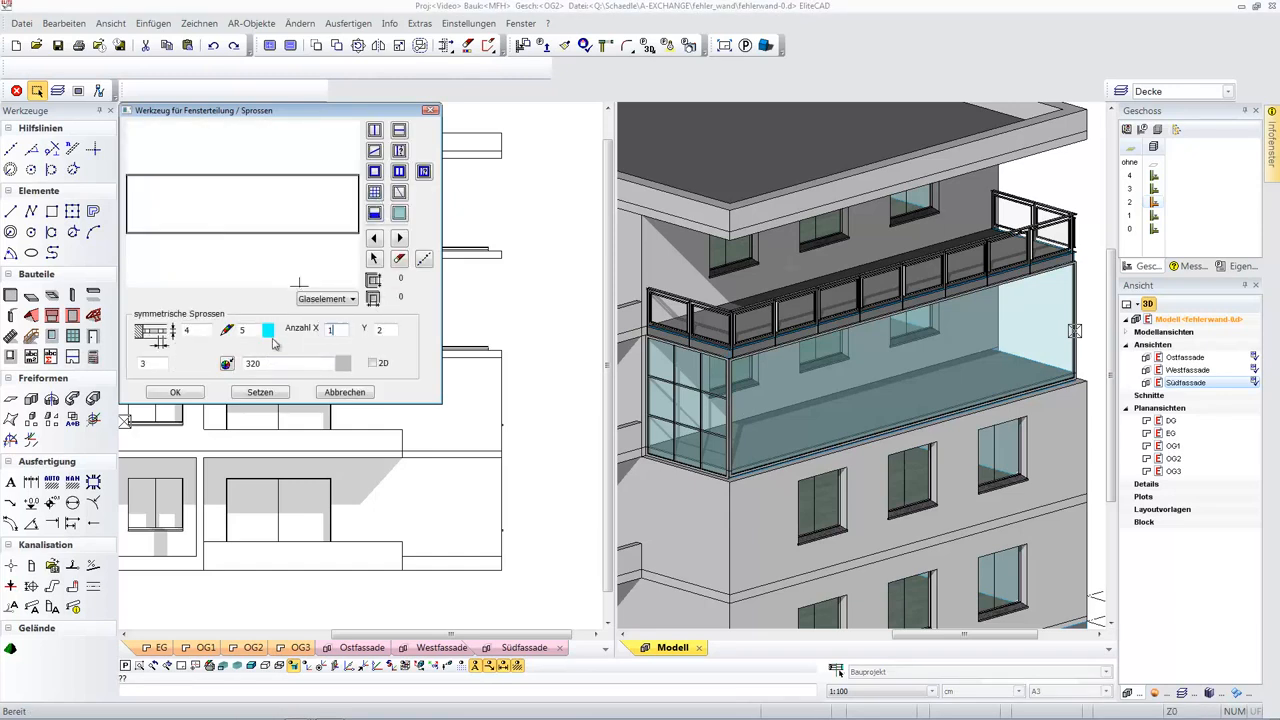
{"action": "left_click", "coordinate": [260, 392]}
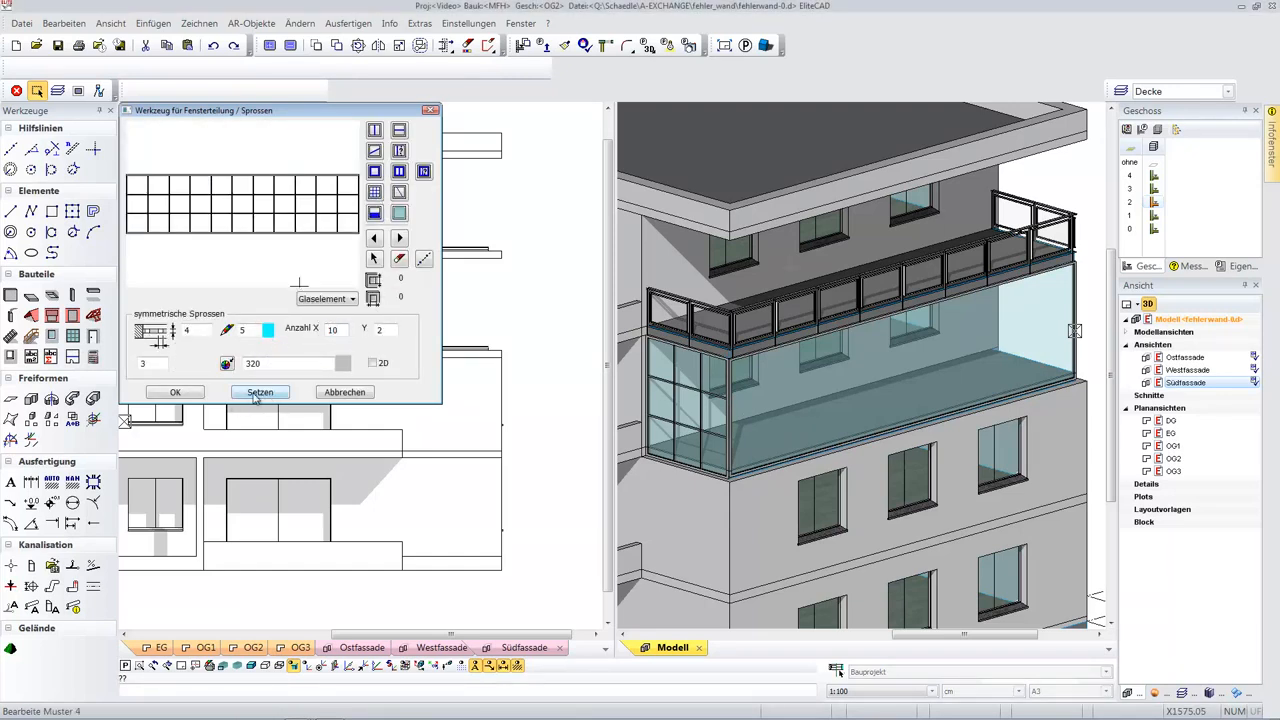
{"action": "left_click", "coordinate": [260, 392]}
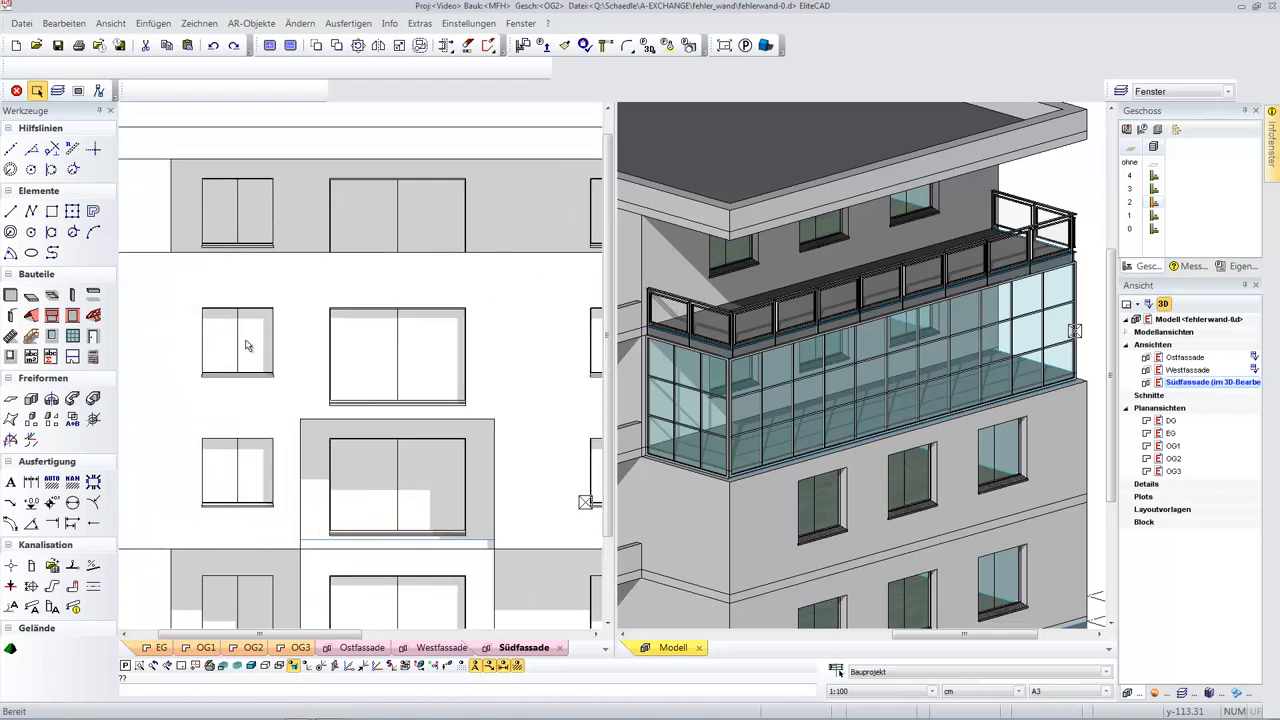
Transfer the edited sash division from one south facade window to all matching windows.
{"action": "left_click", "coordinate": [236, 344]}
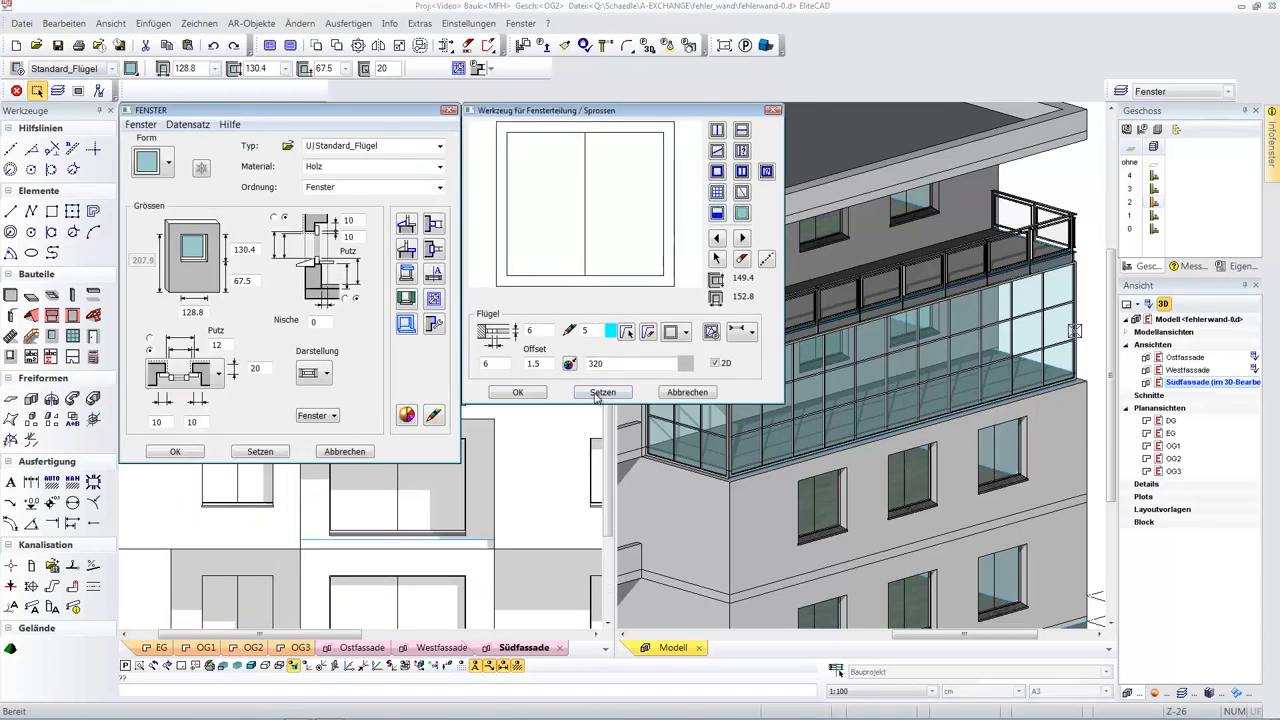
{"action": "left_click", "coordinate": [604, 392]}
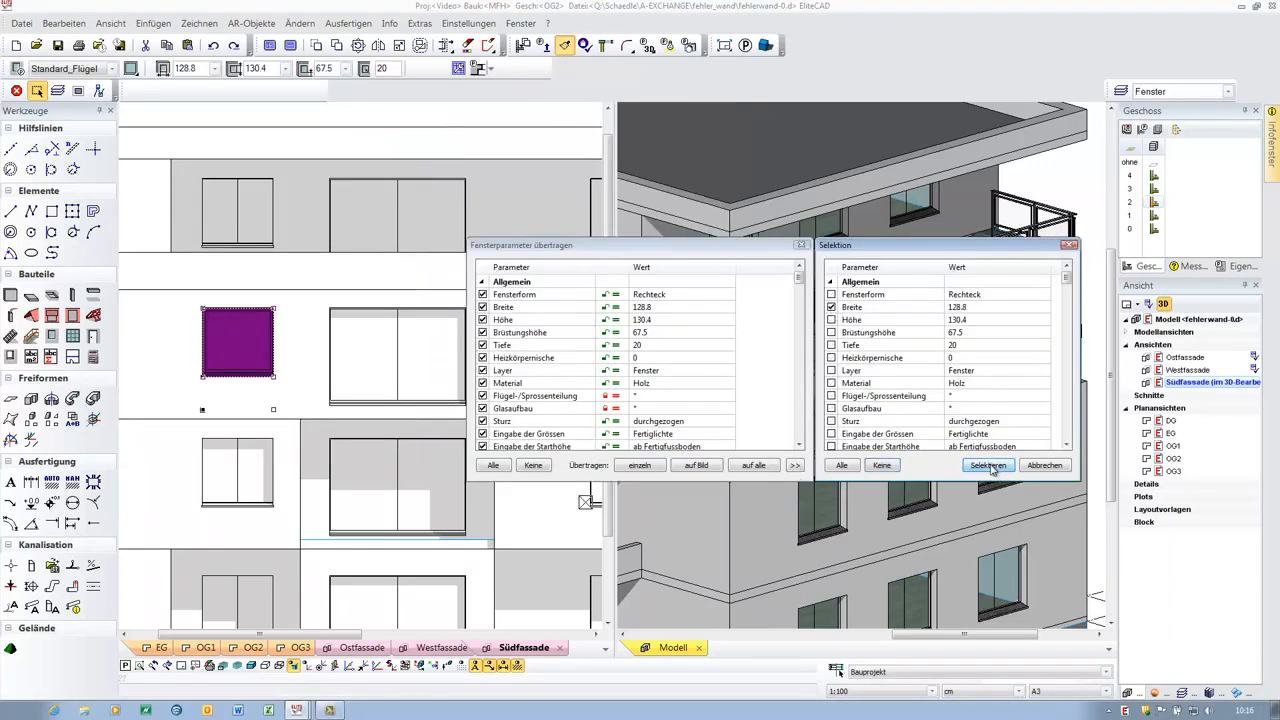
{"action": "left_click", "coordinate": [988, 464]}
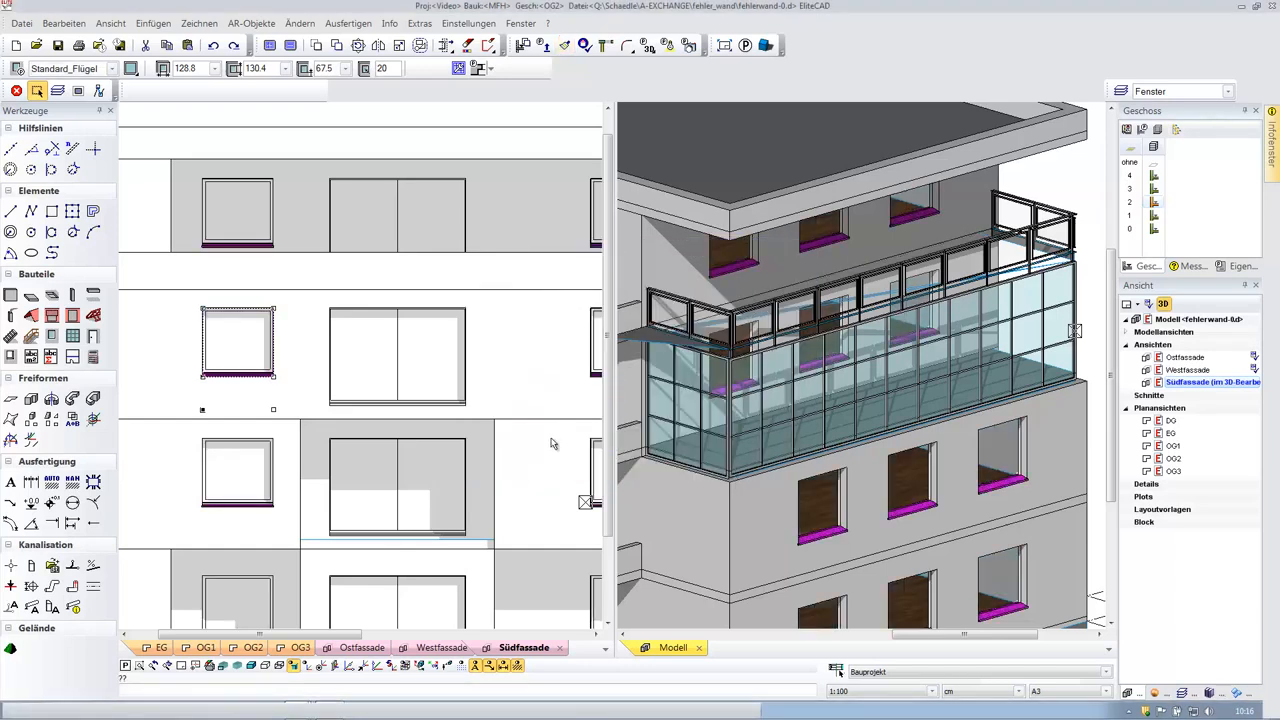
{"action": "left_click", "coordinate": [394, 370]}
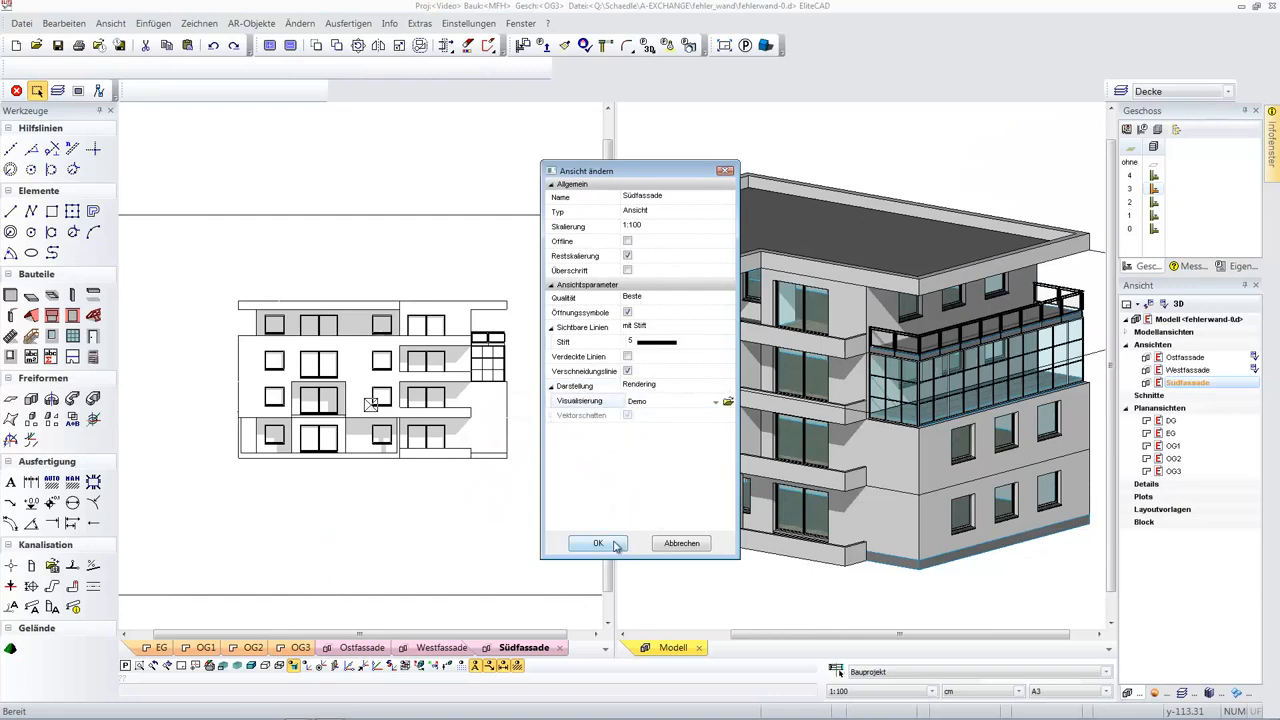
Render the south facade view shaded and bring up Ansicht ändern for the Westfassade view.
{"action": "left_click", "coordinate": [596, 542]}
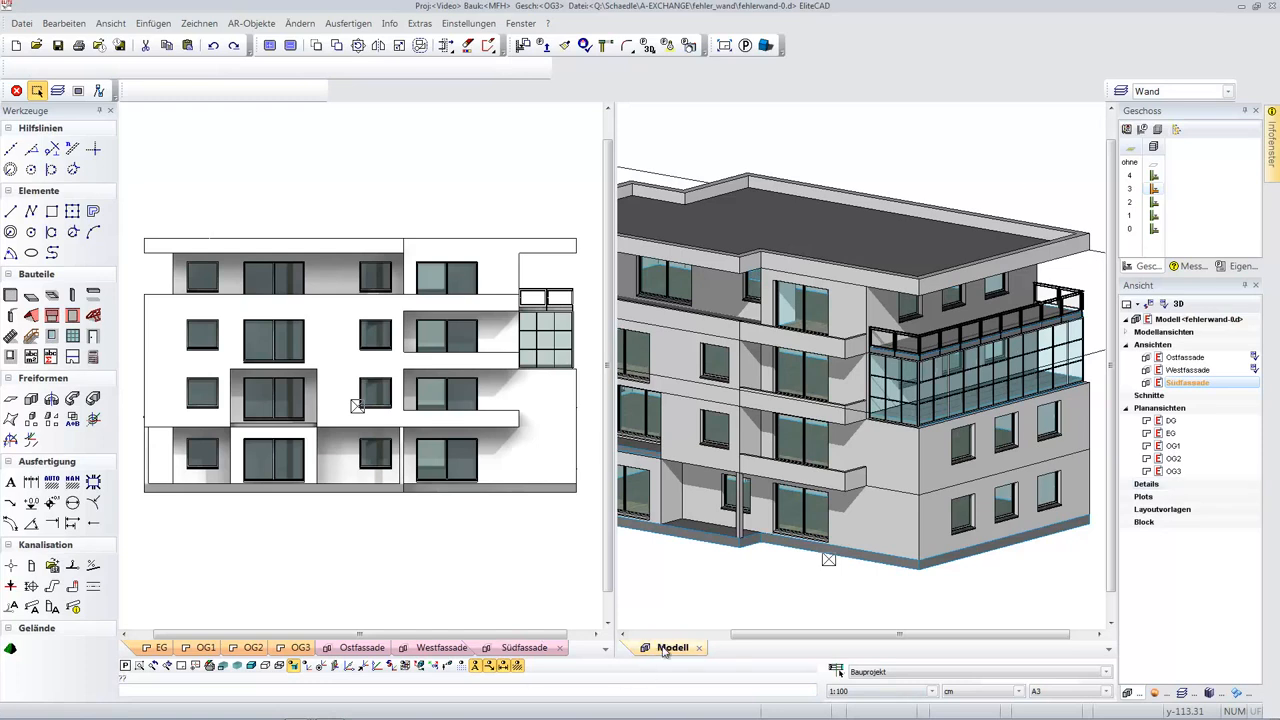
{"action": "right_click", "coordinate": [1186, 380]}
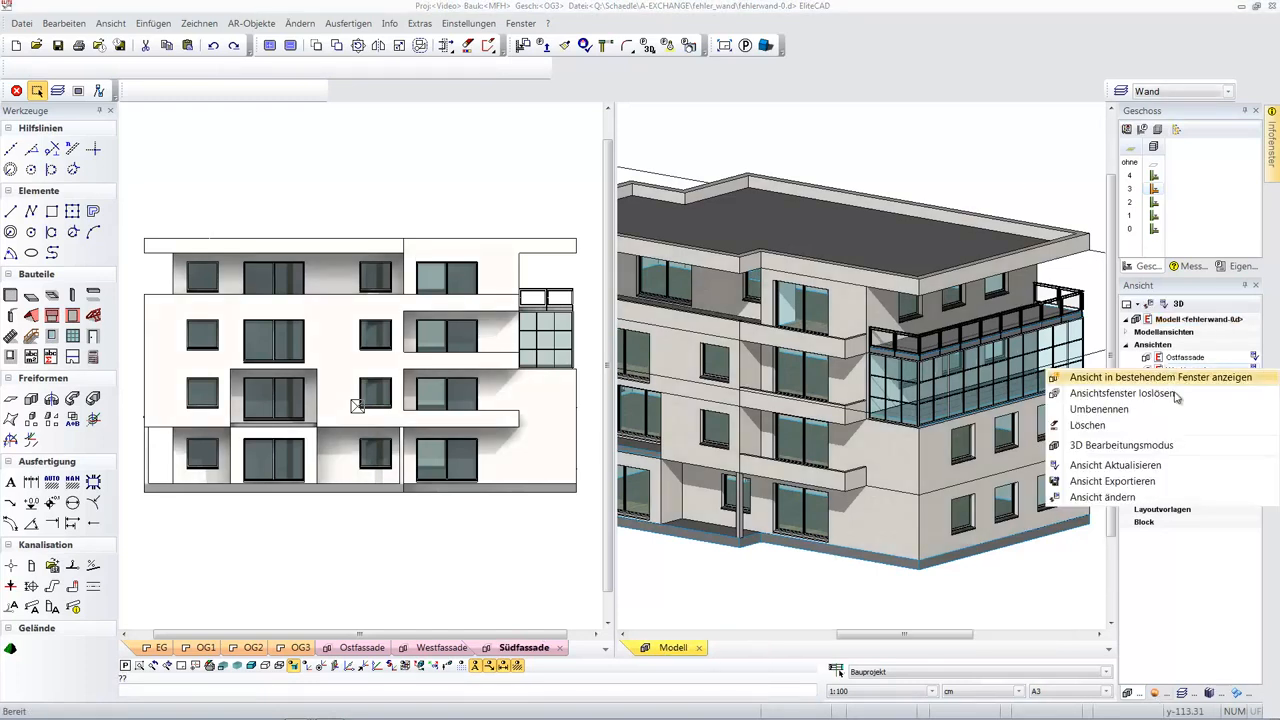
{"action": "left_click", "coordinate": [1112, 496]}
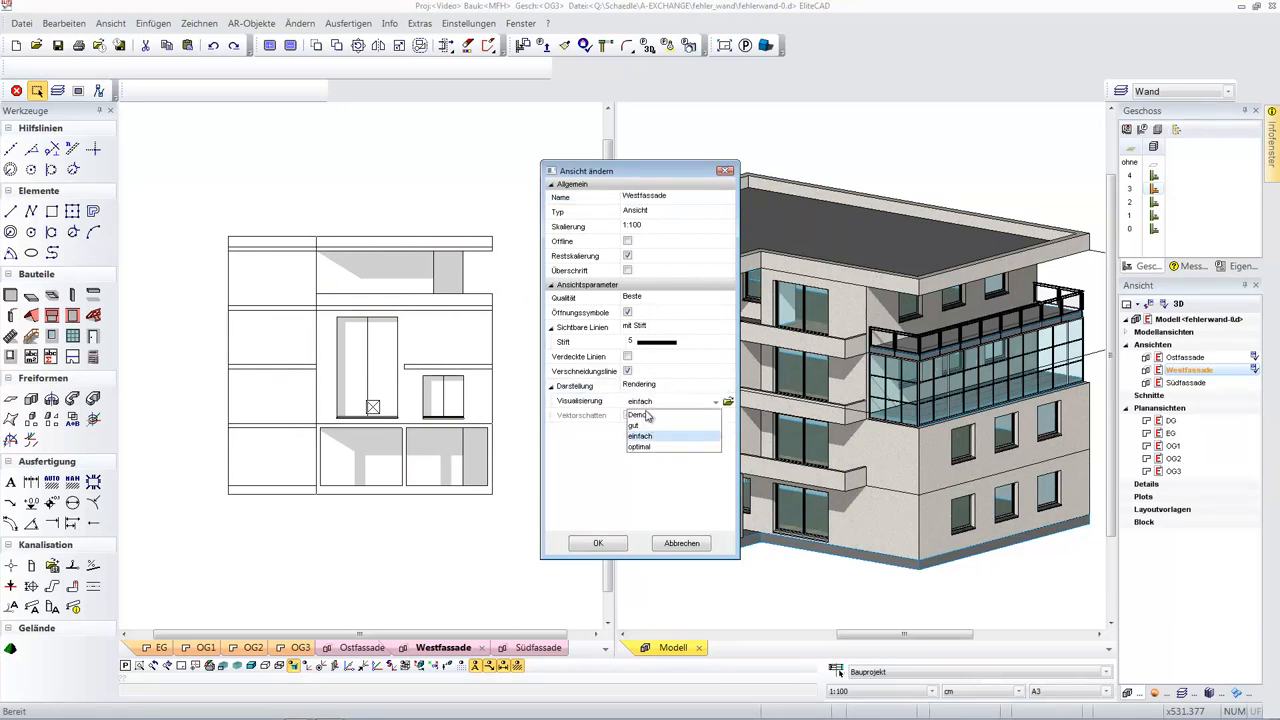
Choose the Visualisierung quality for the west facade and confirm a west window's Sprossen layout.
{"action": "left_click", "coordinate": [596, 544]}
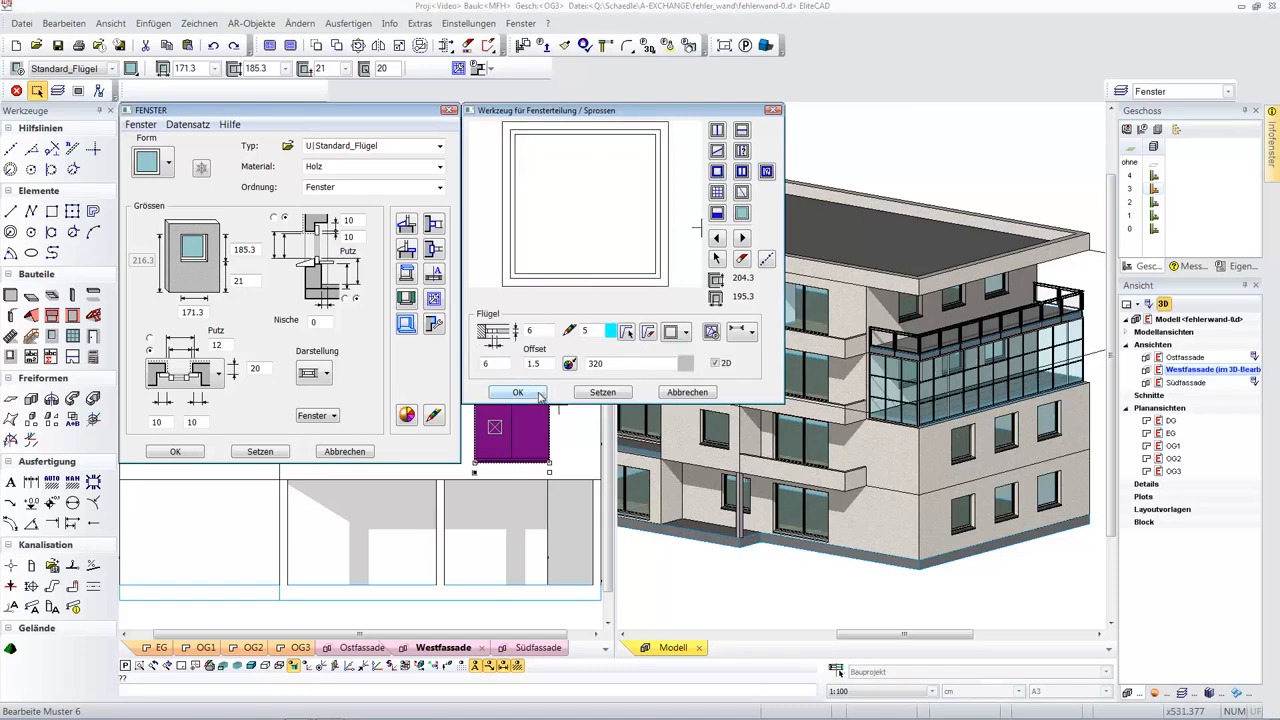
{"action": "left_click", "coordinate": [518, 392]}
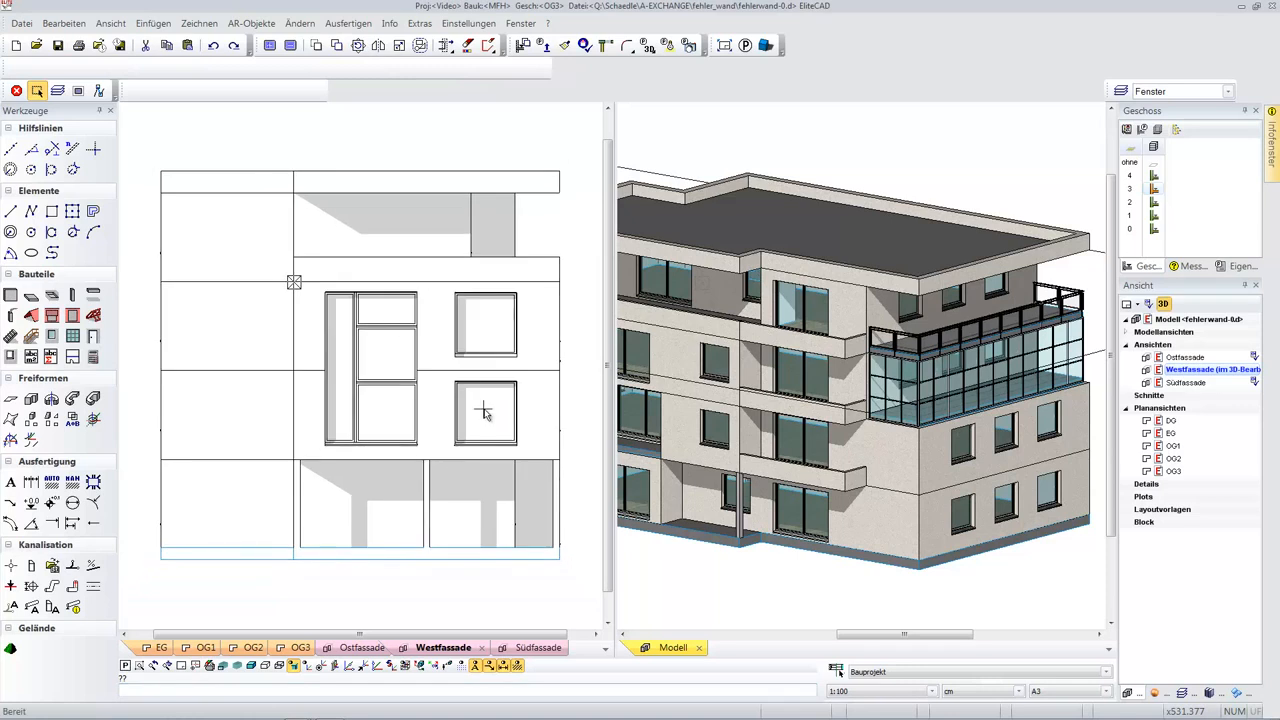
Apply the current window layout to the upper and lower west facade windows.
{"action": "left_click", "coordinate": [484, 410]}
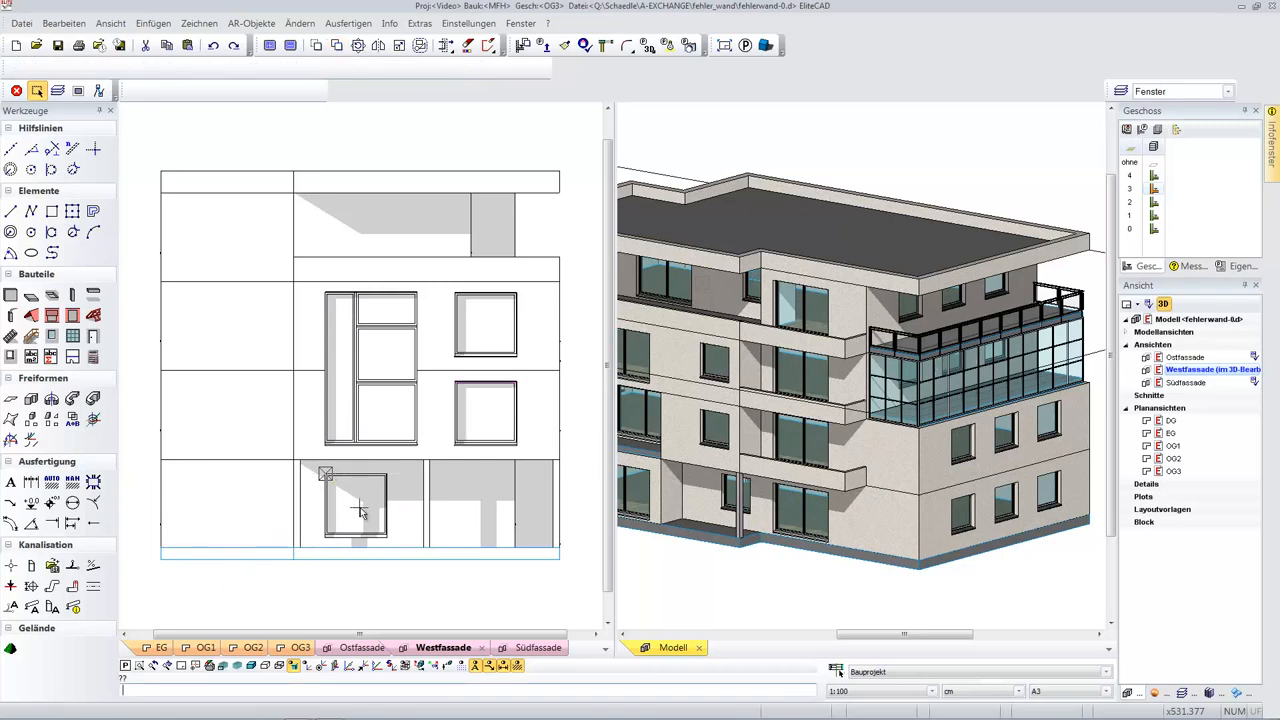
{"action": "left_click", "coordinate": [356, 508]}
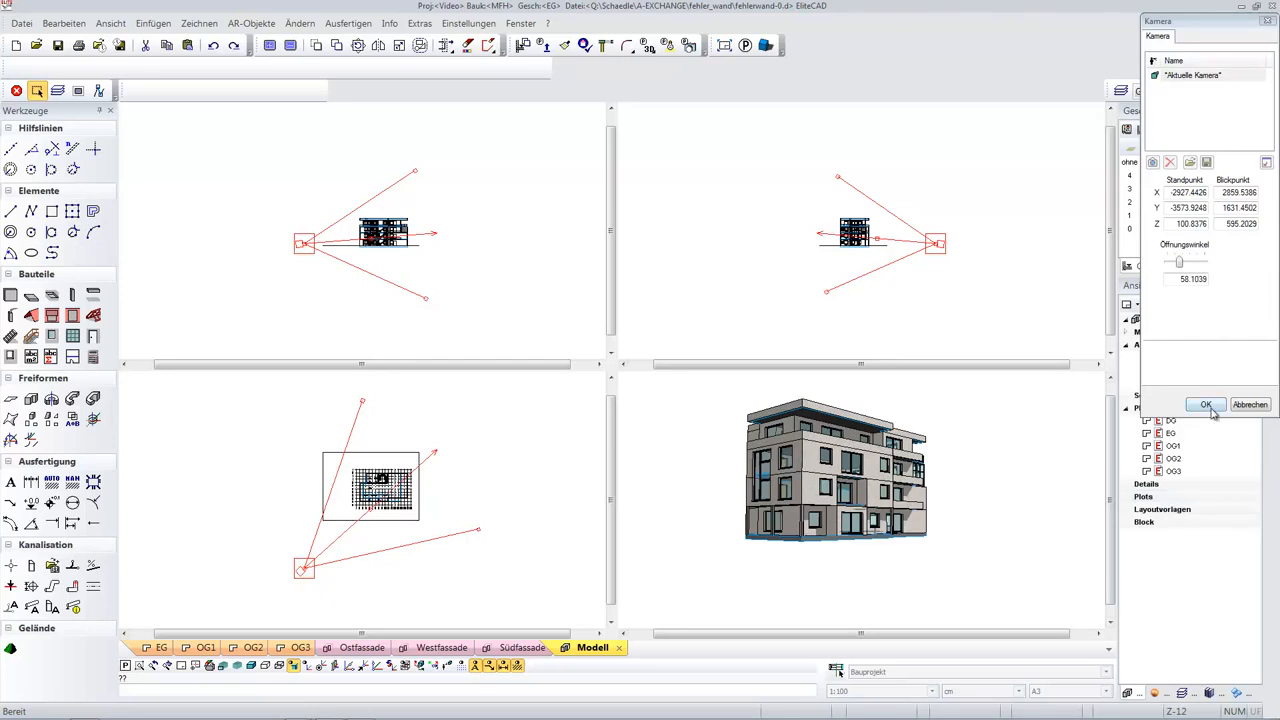
Confirm the camera standpoint and target for a perspective view of the building on the terrain.
{"action": "left_click", "coordinate": [1204, 404]}
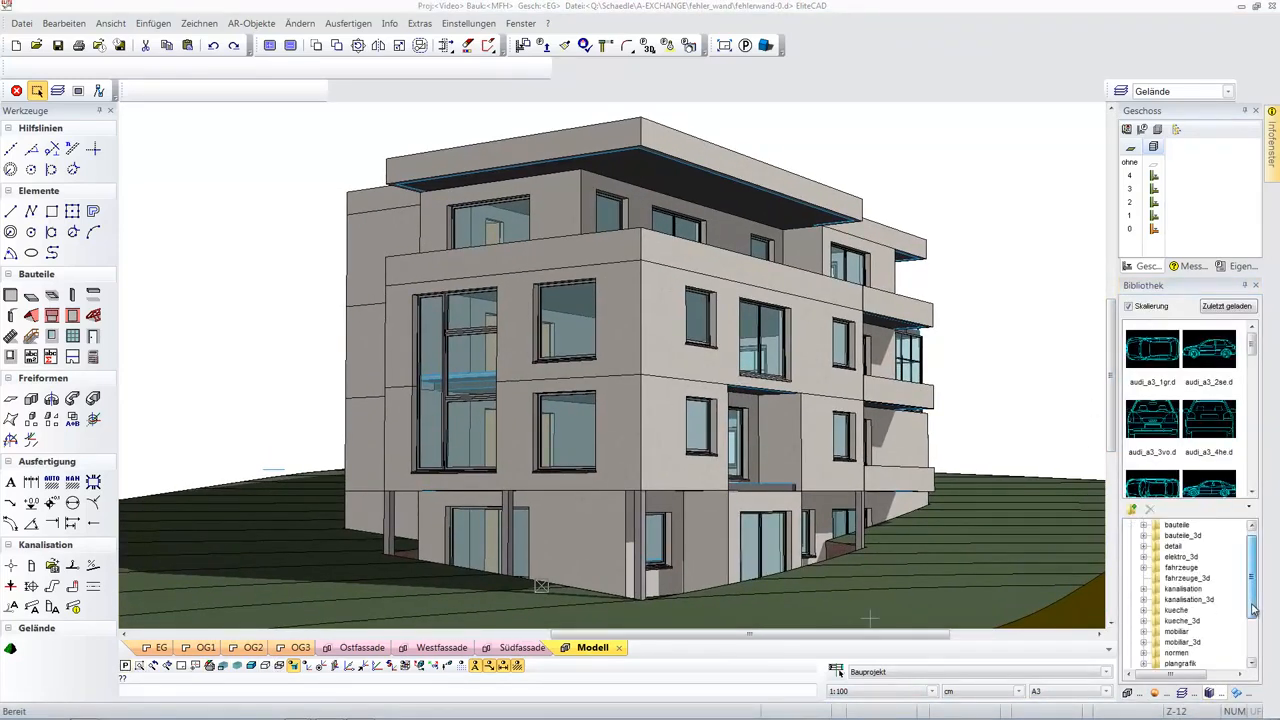
Place a baum from umgebung > pflanzen beside the building and browse to personen > frauen.
{"action": "scroll", "scroll_direction": "down", "scroll_amount": 3}
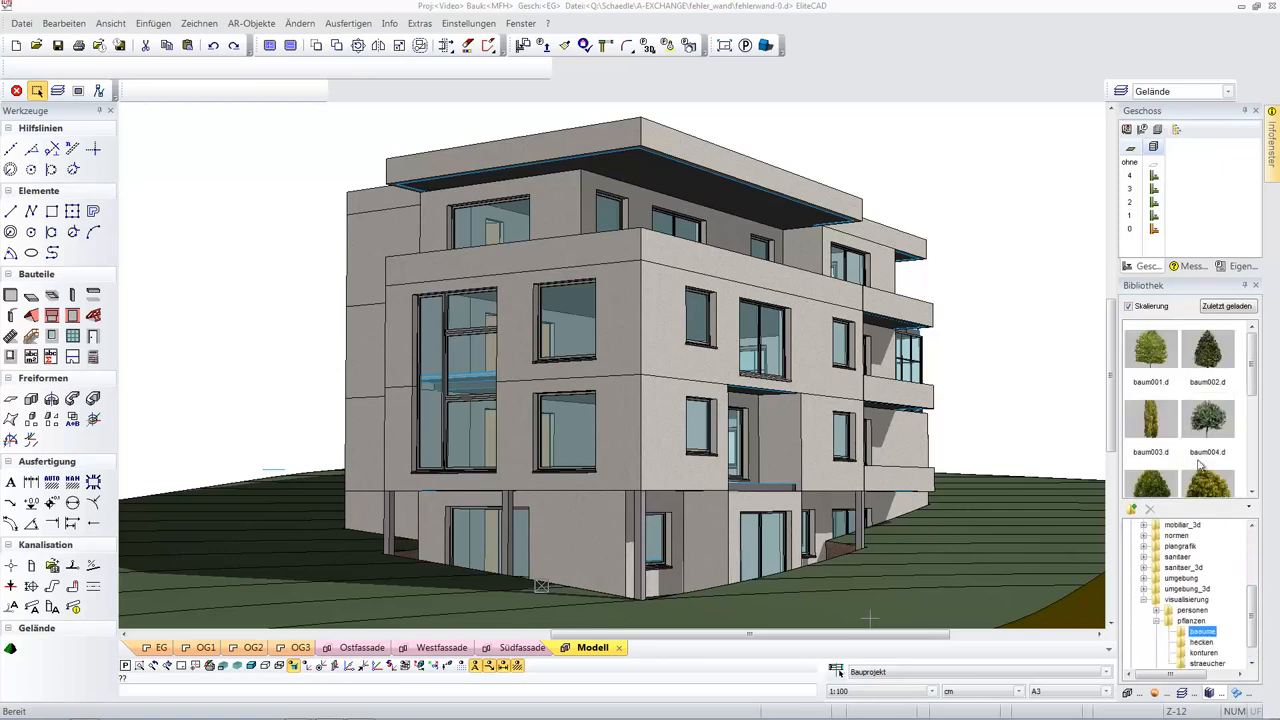
{"action": "left_click", "coordinate": [1152, 420]}
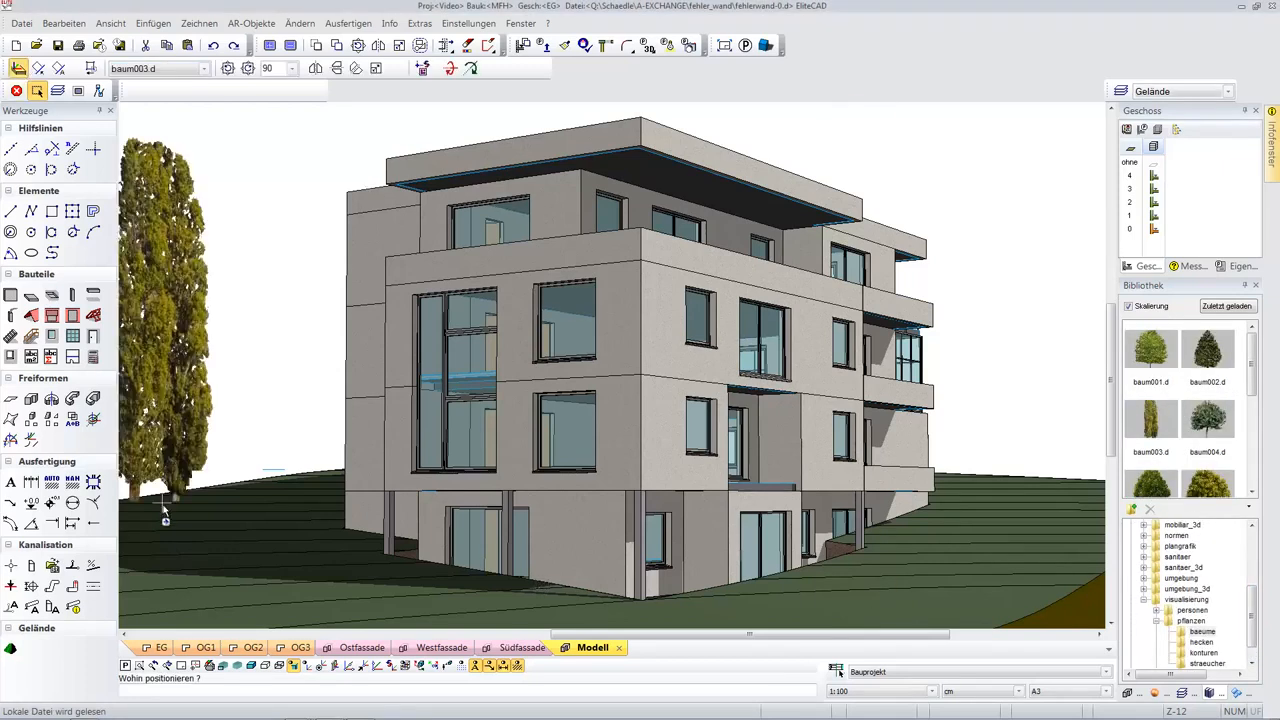
{"action": "left_click", "coordinate": [616, 522]}
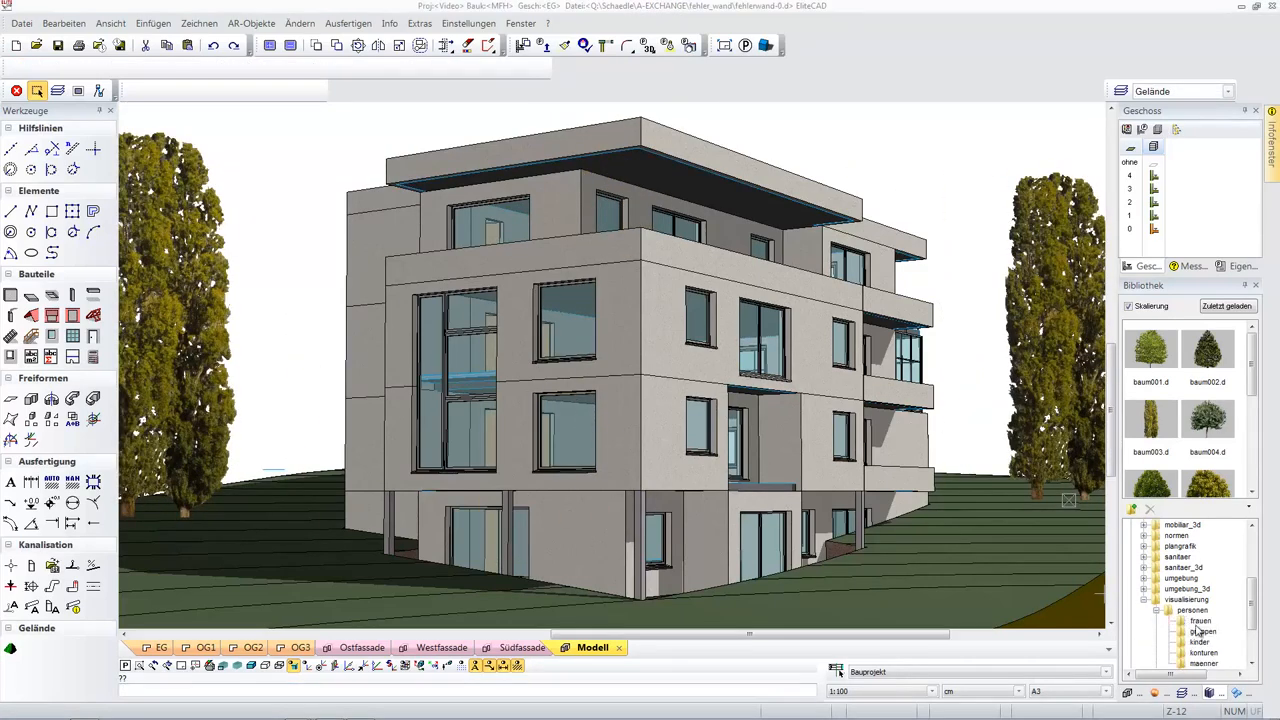
{"action": "left_click", "coordinate": [1194, 624]}
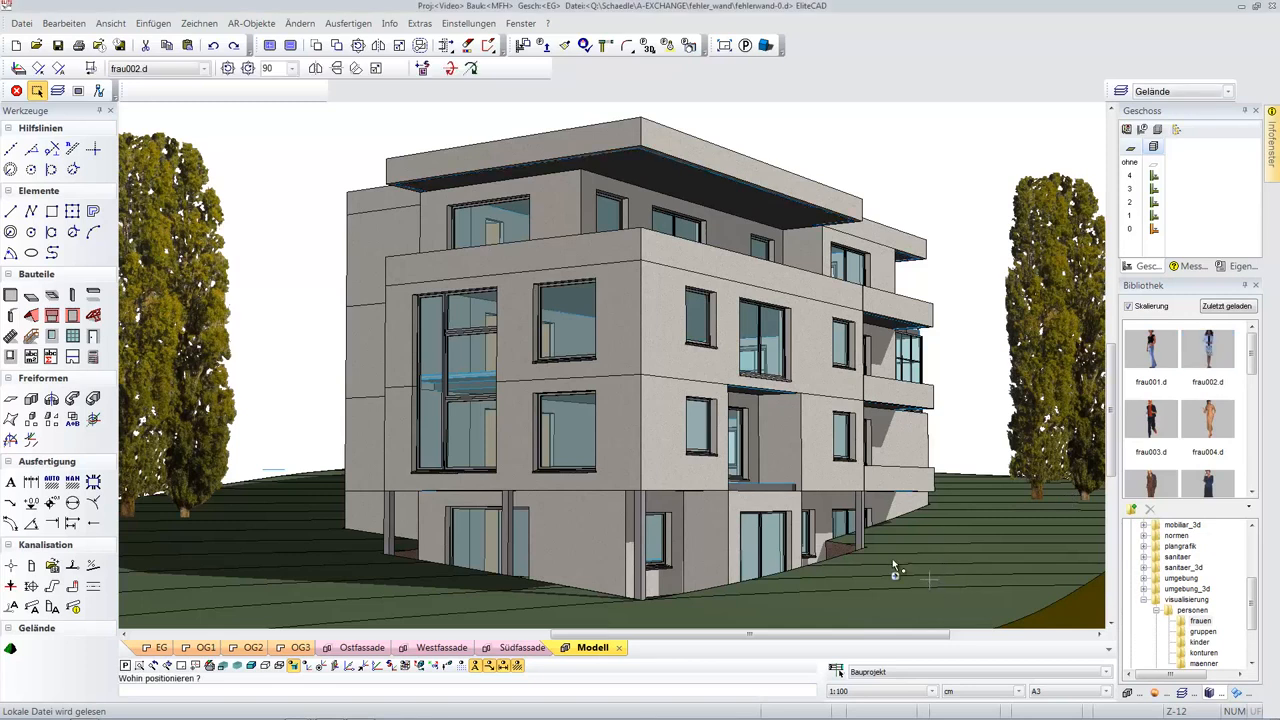